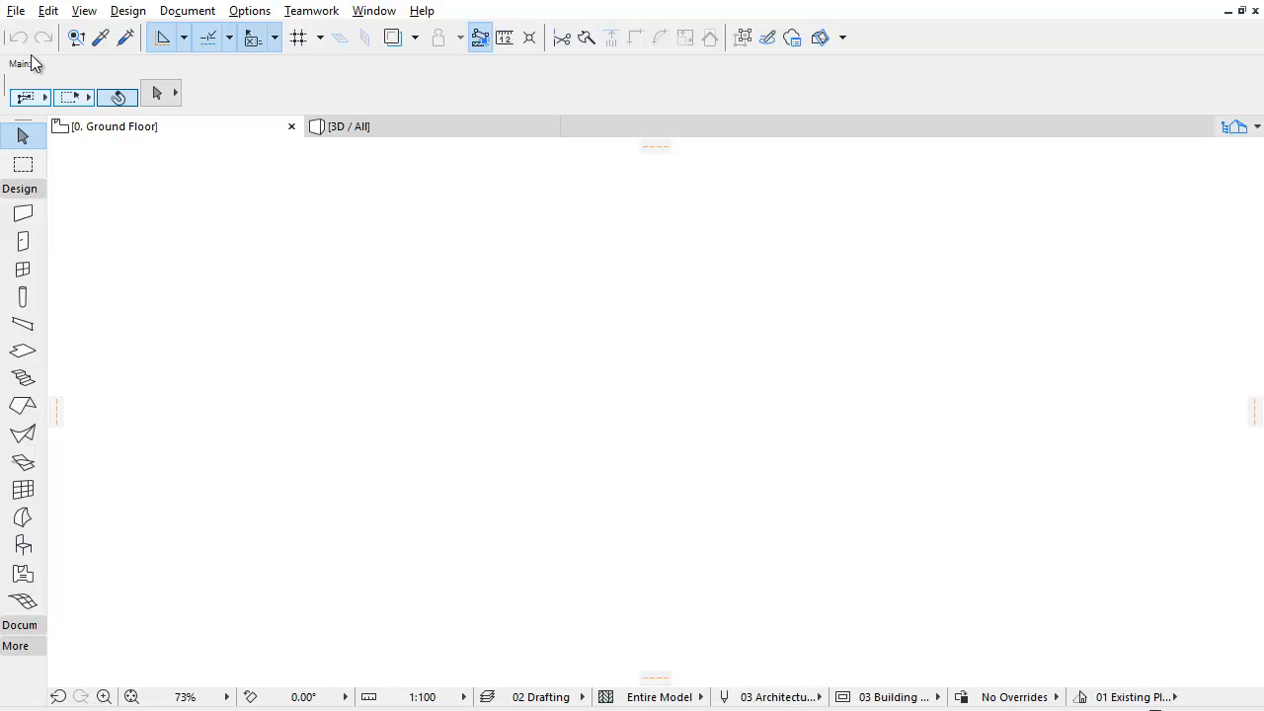
Step: Bring up the File menu's library and object commands
click(16, 12)
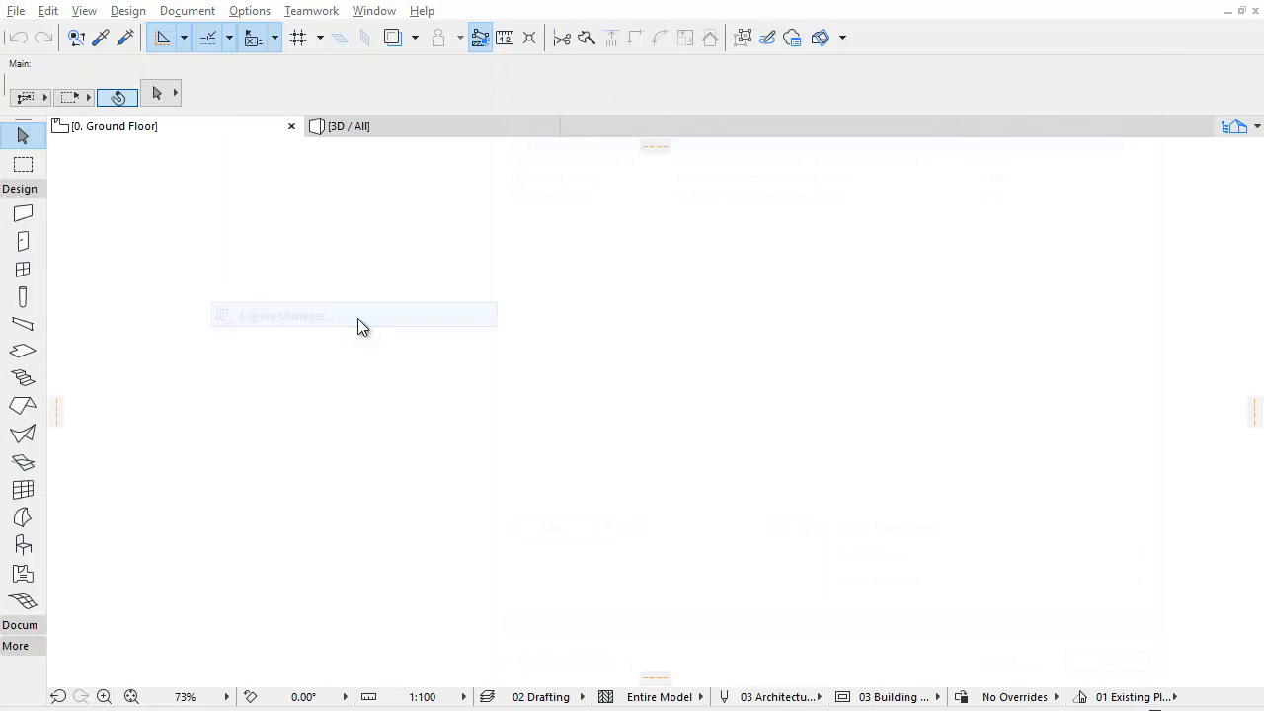
Step: Export the Embedded Library's items into GS_DATA > Libraries and return to Libraries in Project
click(281, 316)
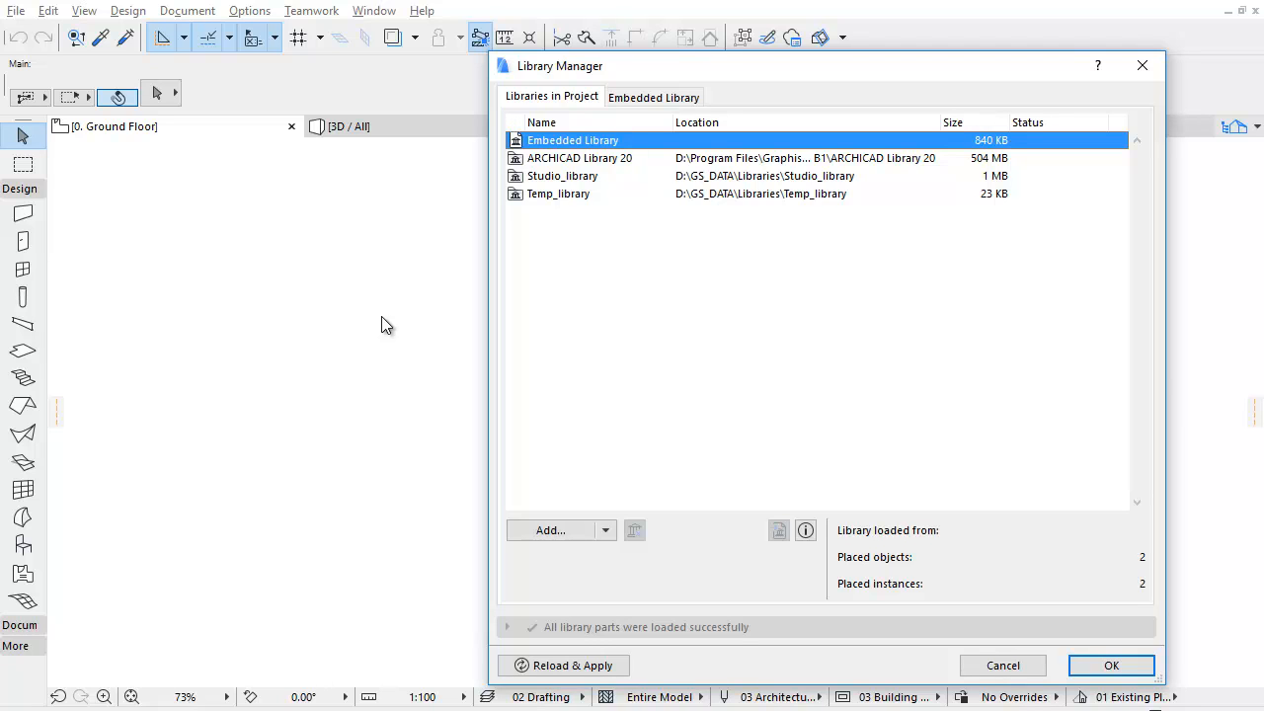
mouse_move(529, 267)
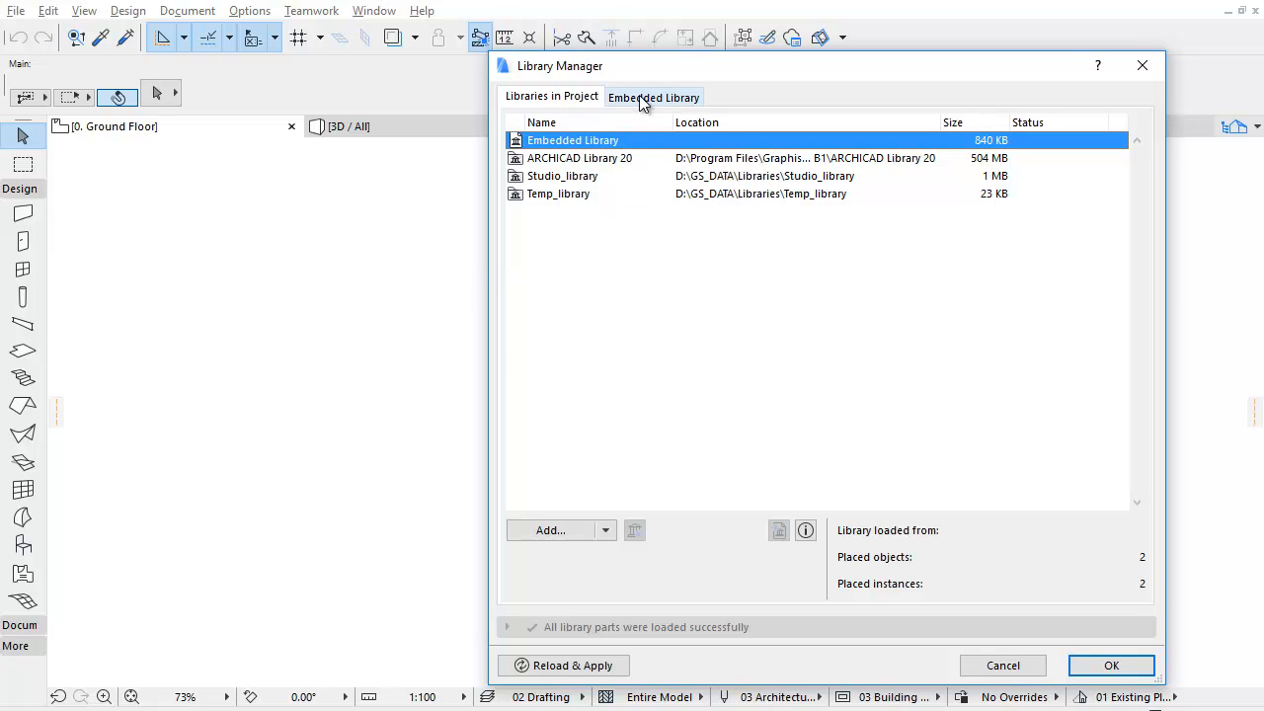
click(654, 94)
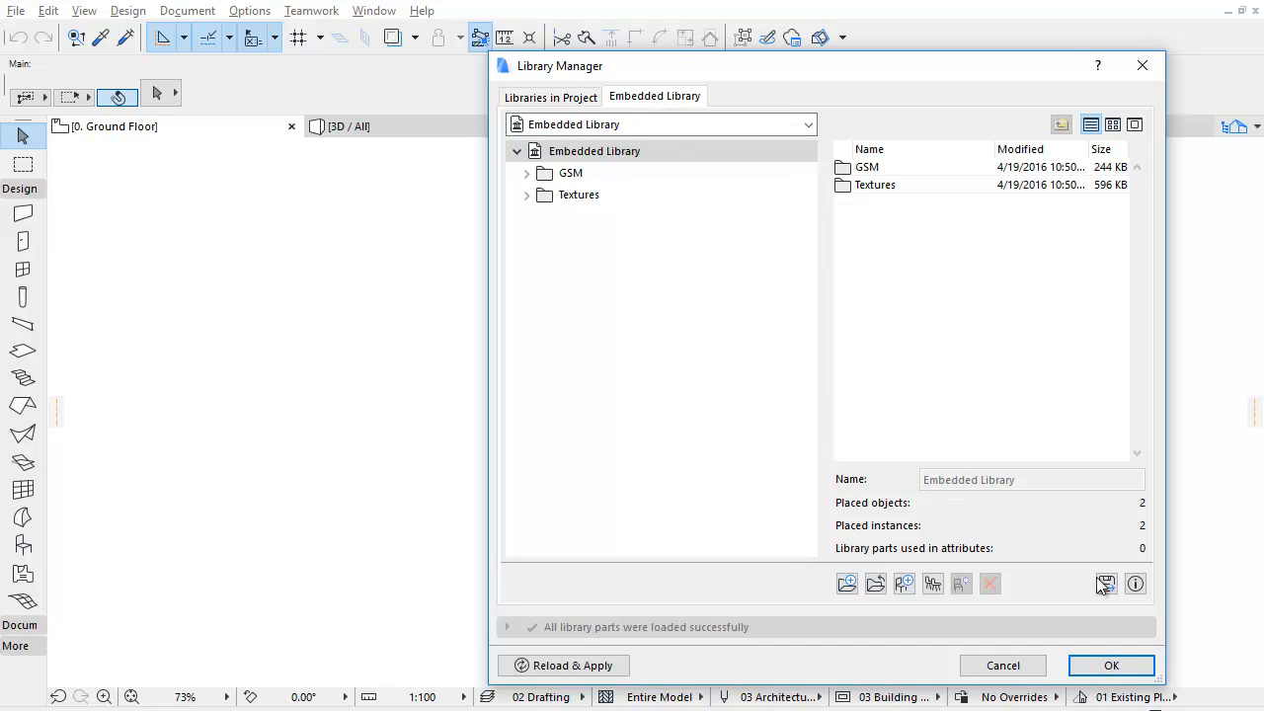
mouse_move(1106, 585)
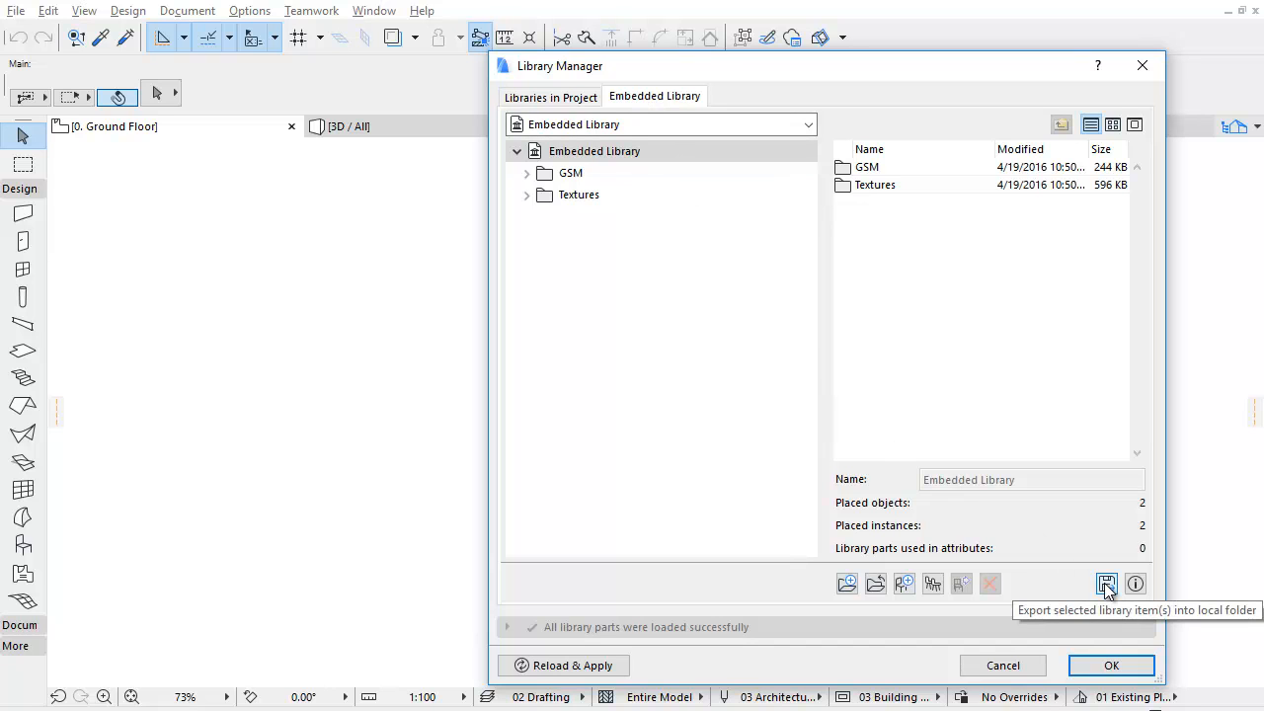
click(1106, 582)
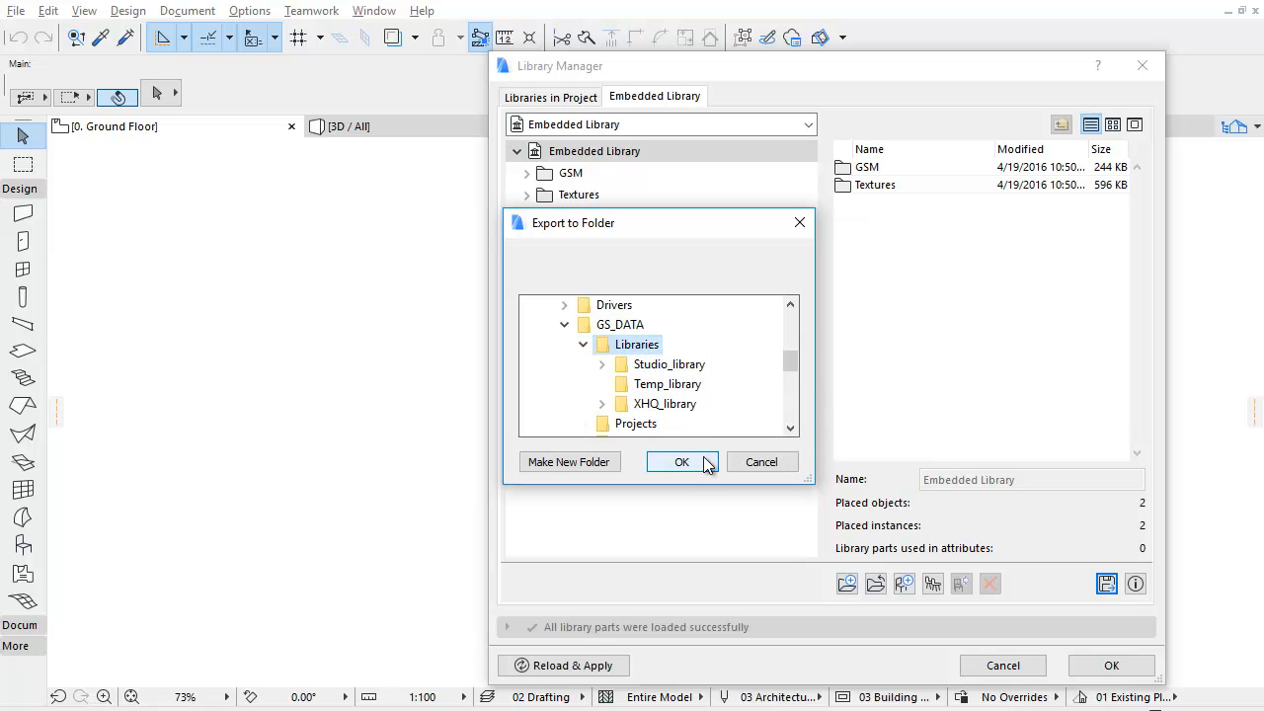
click(682, 462)
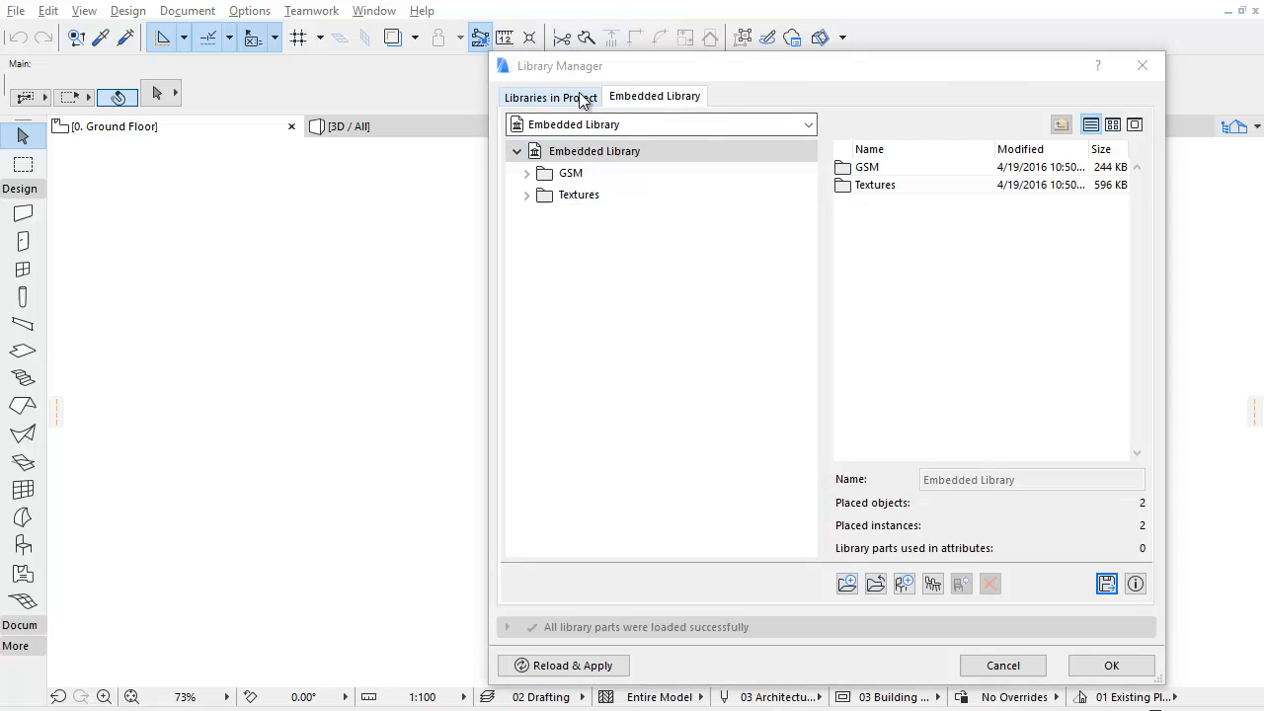
click(549, 94)
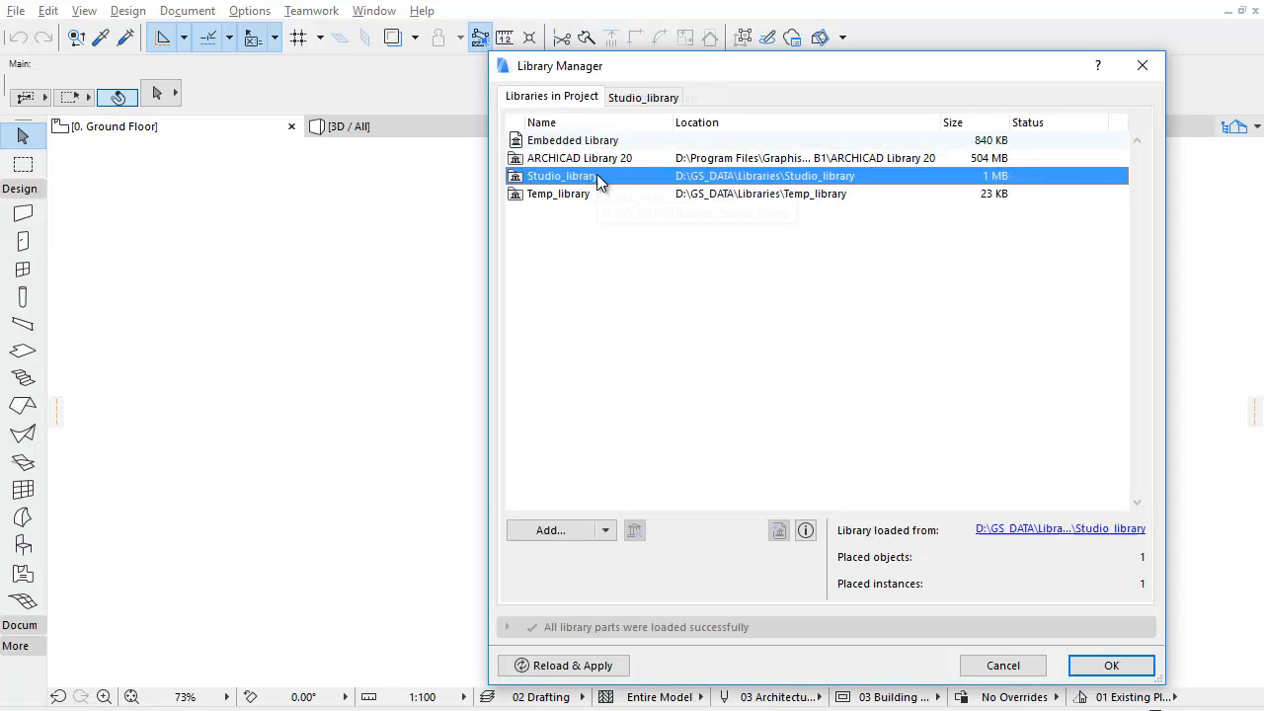
Step: Export Stair_ext_01.gsm and Stair_int_01.gsm from Studio_library > Stairs into a new Studio-part folder
click(644, 95)
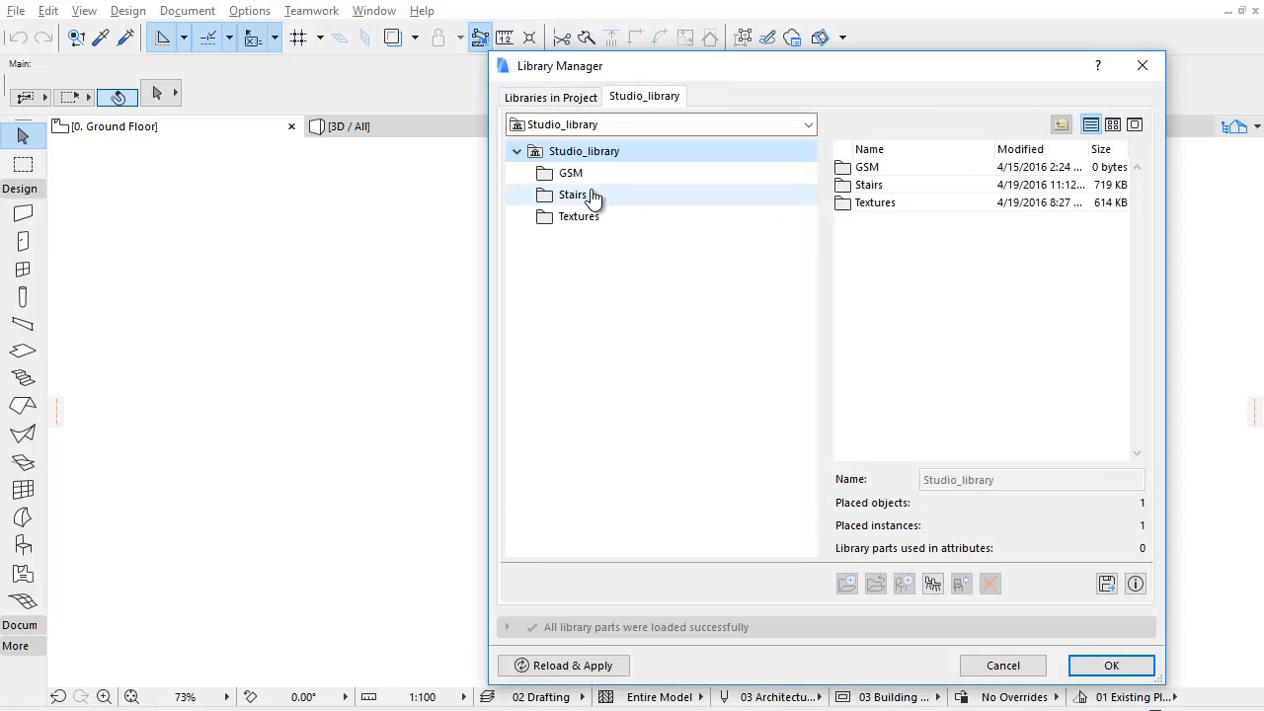
click(573, 196)
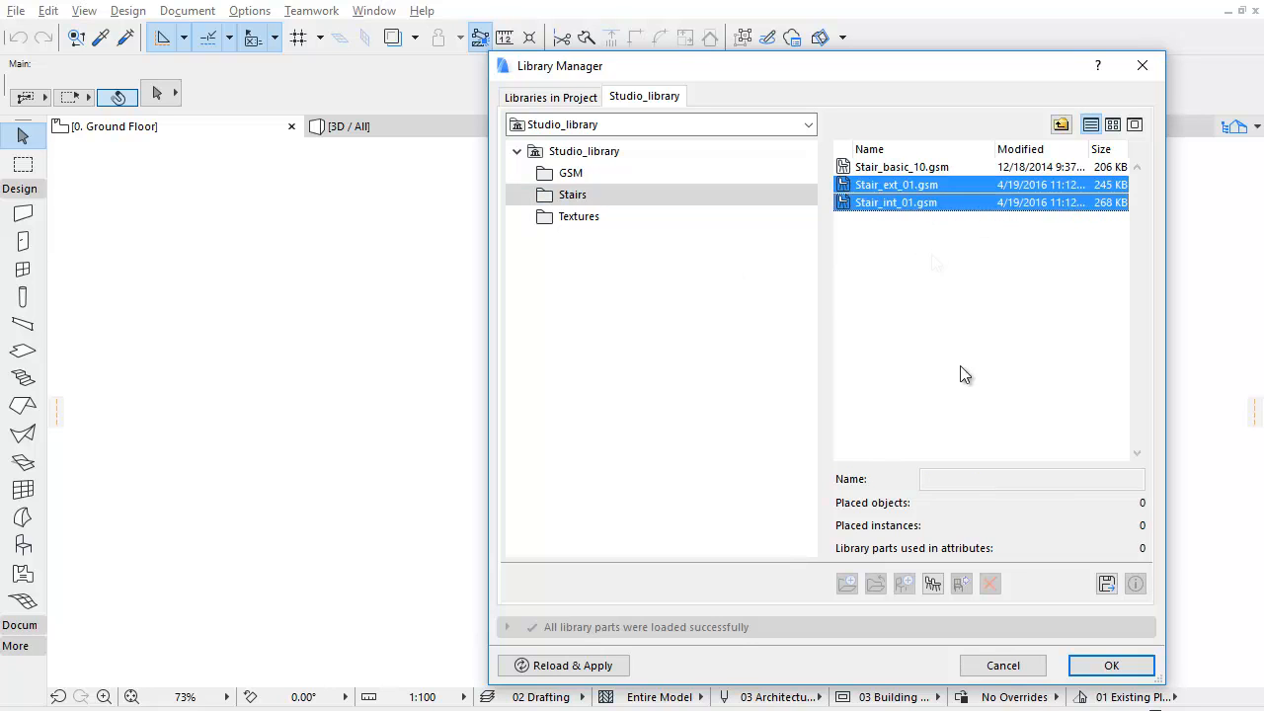
mouse_move(1106, 584)
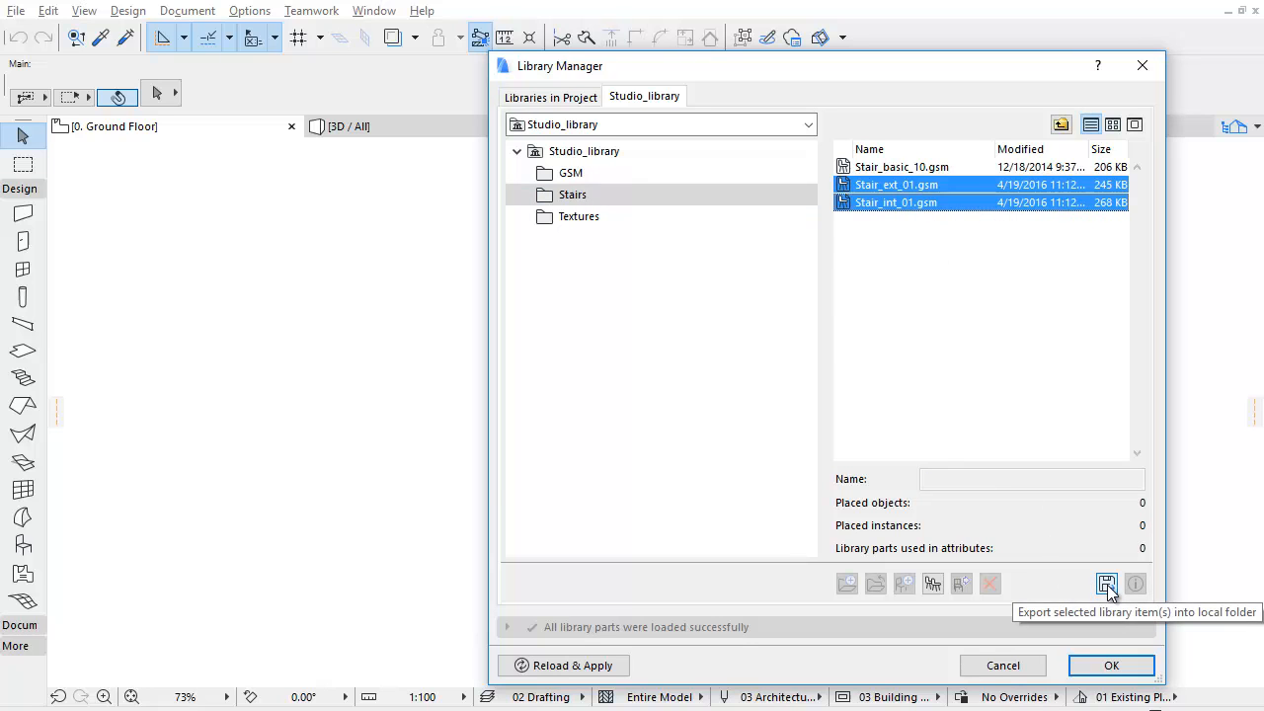
click(1106, 583)
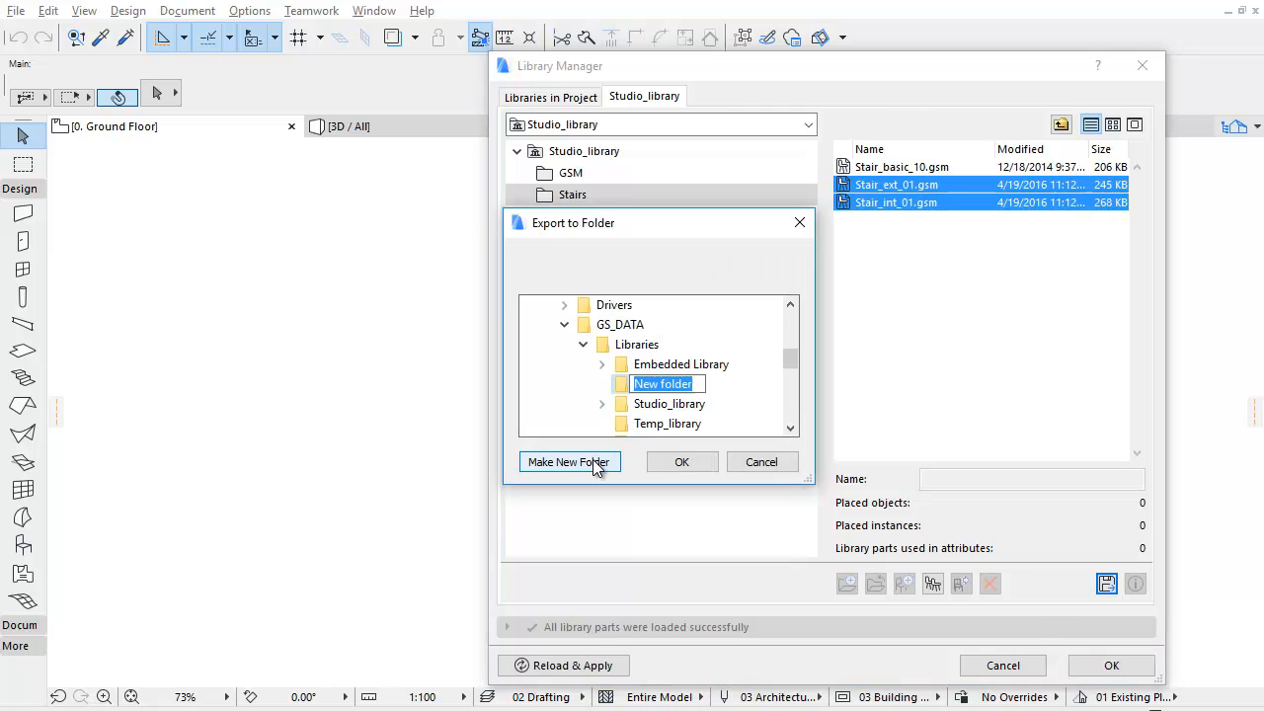
text(Studio-p)
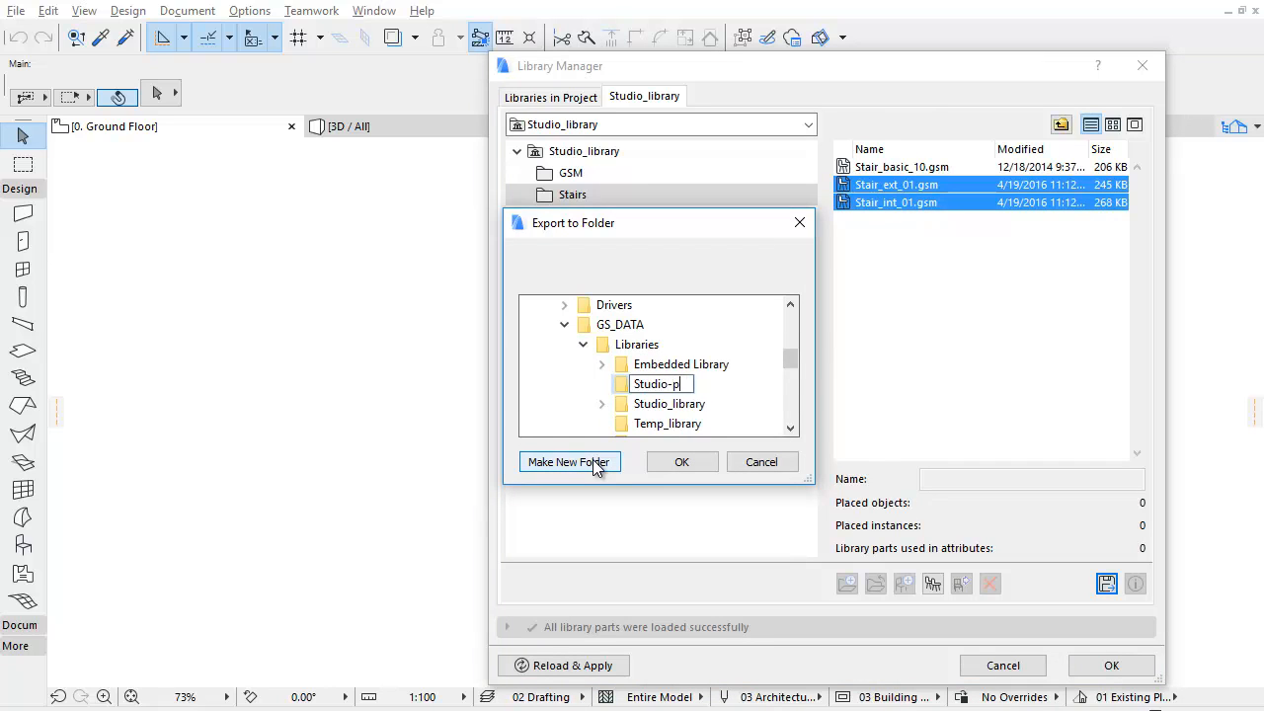
text(art)
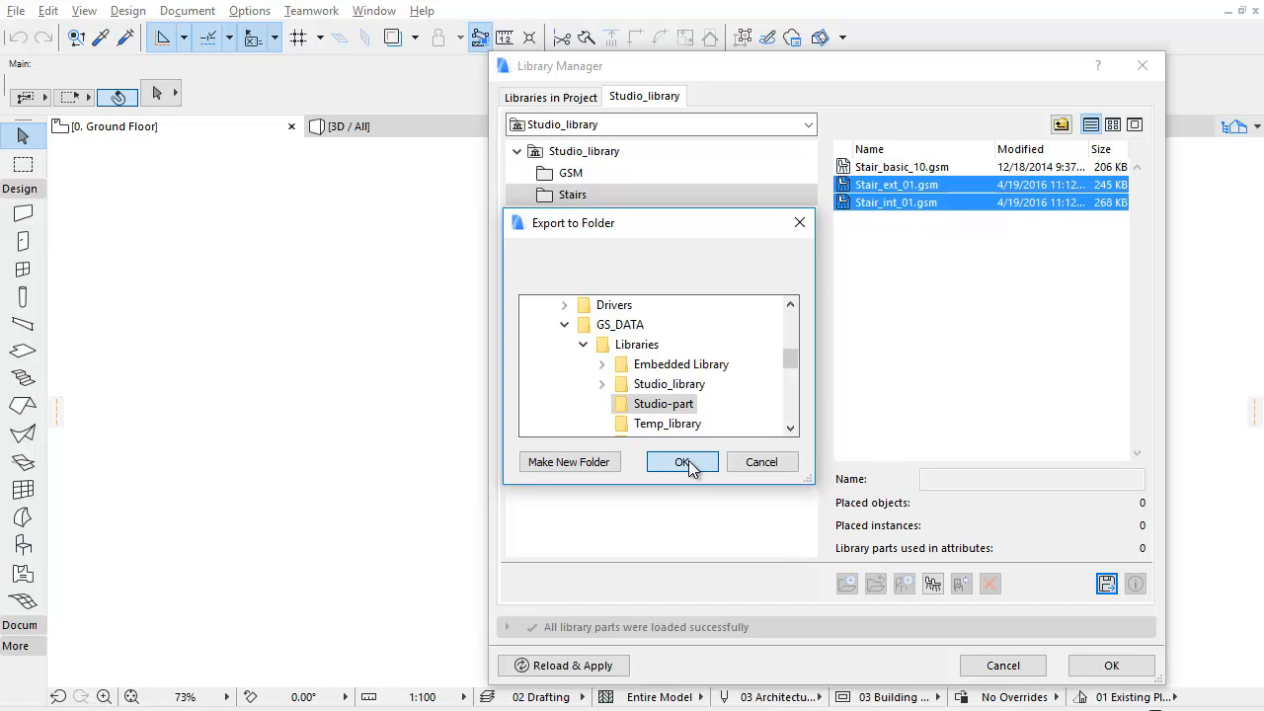
click(681, 462)
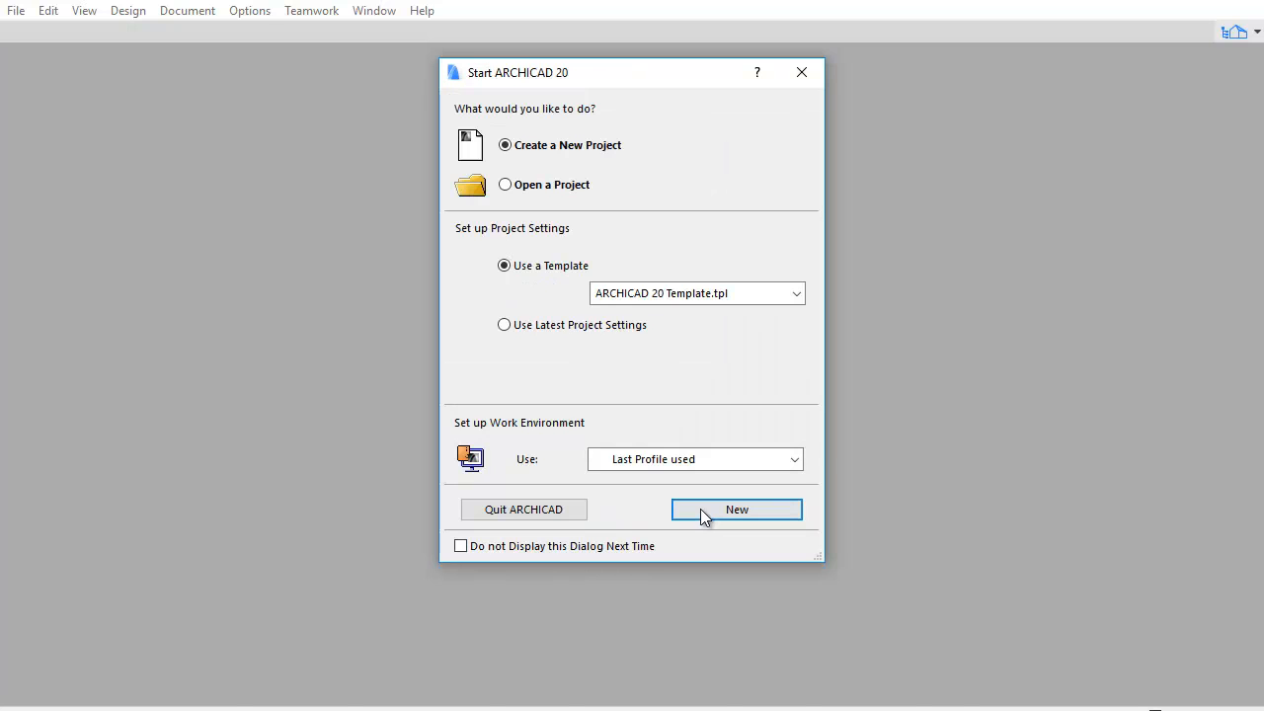
Step: Create a new project from the template and show its Library Manager
click(735, 509)
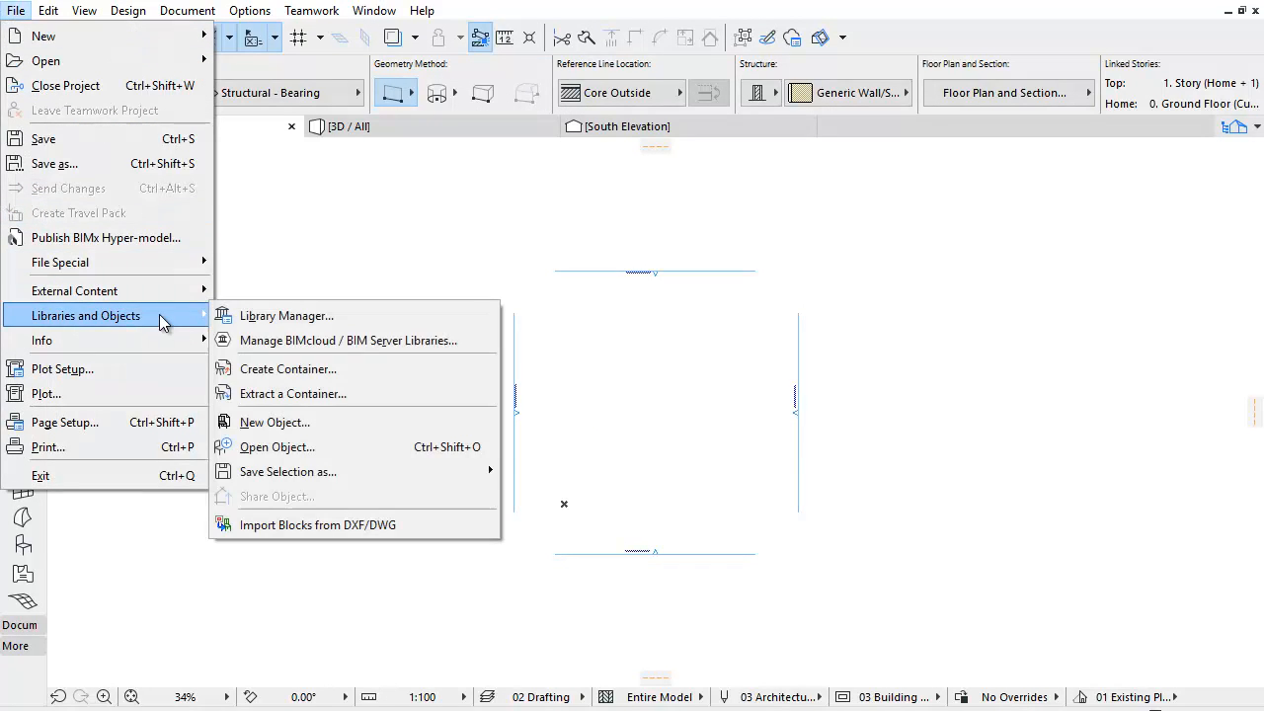
click(286, 316)
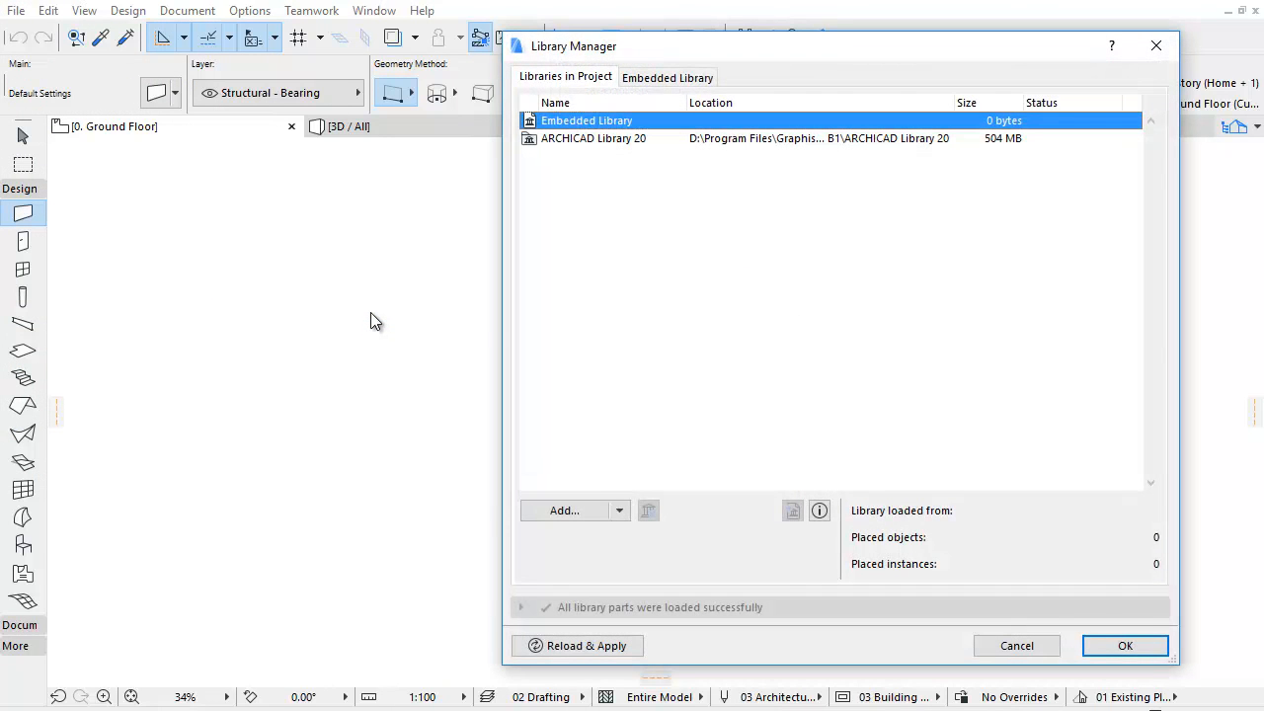
Step: Link the Studio-part folder from File Explorer into the Libraries in Project list
click(565, 510)
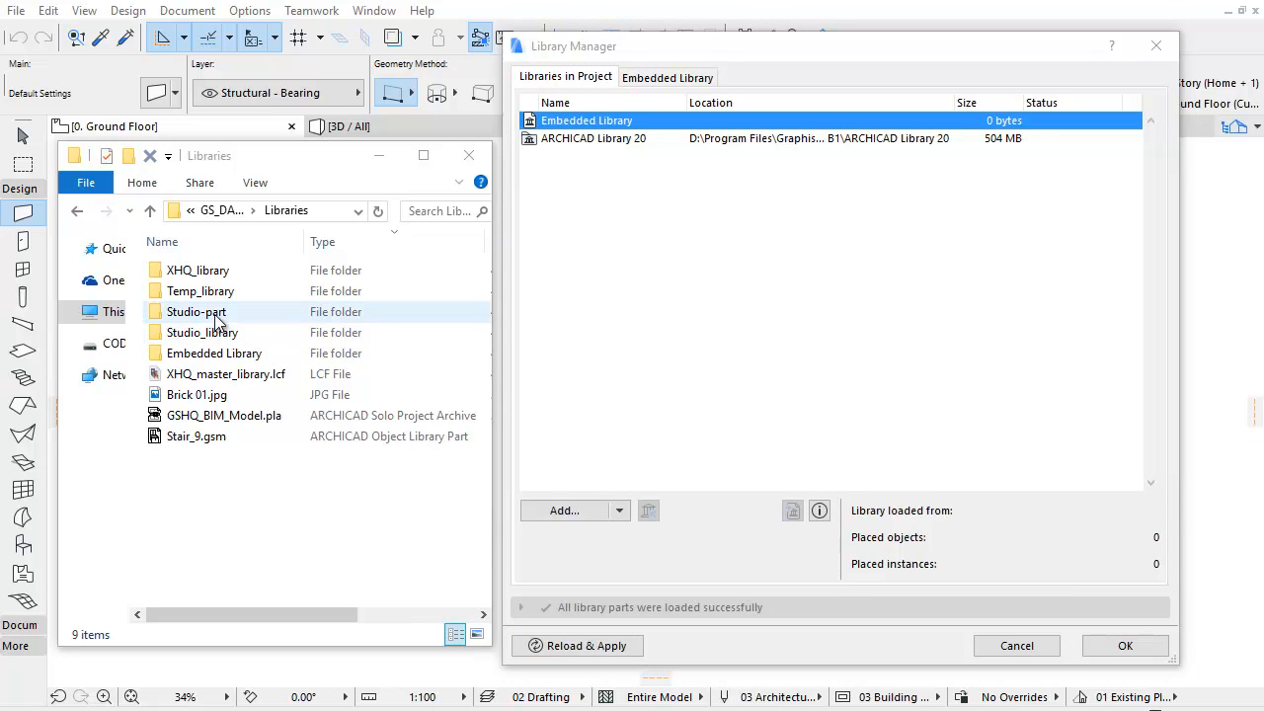
click(197, 312)
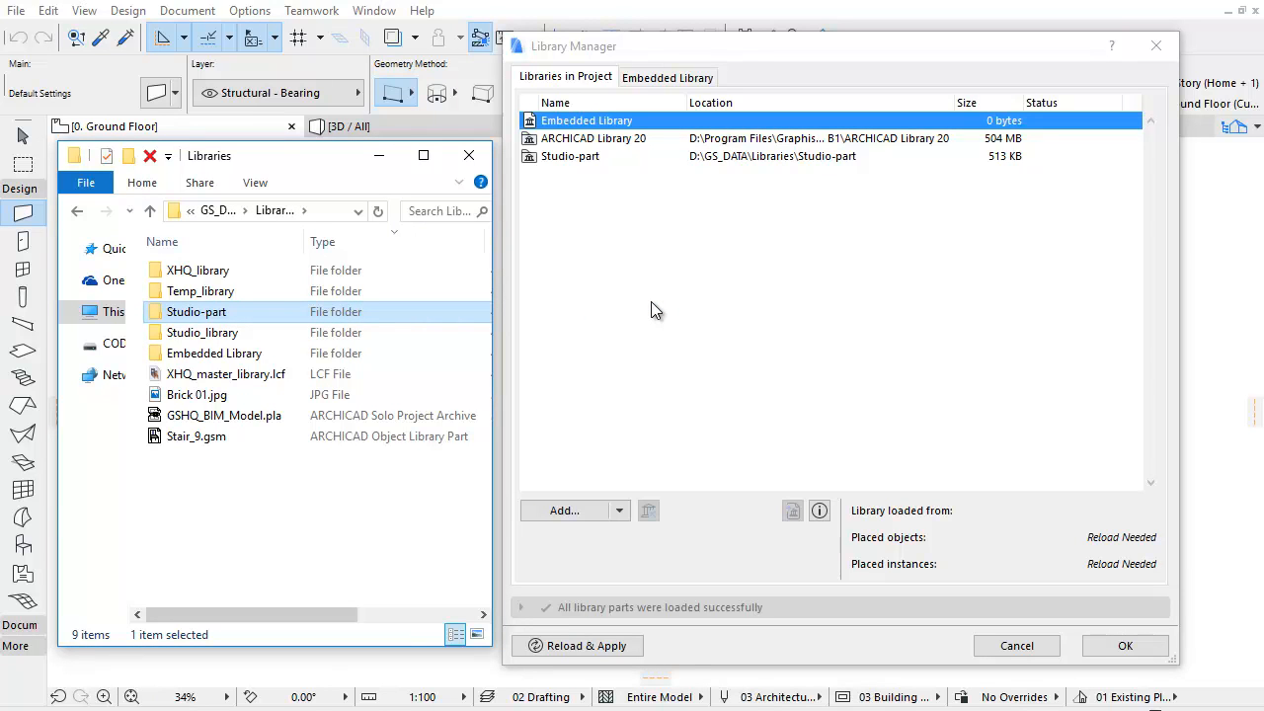
click(668, 77)
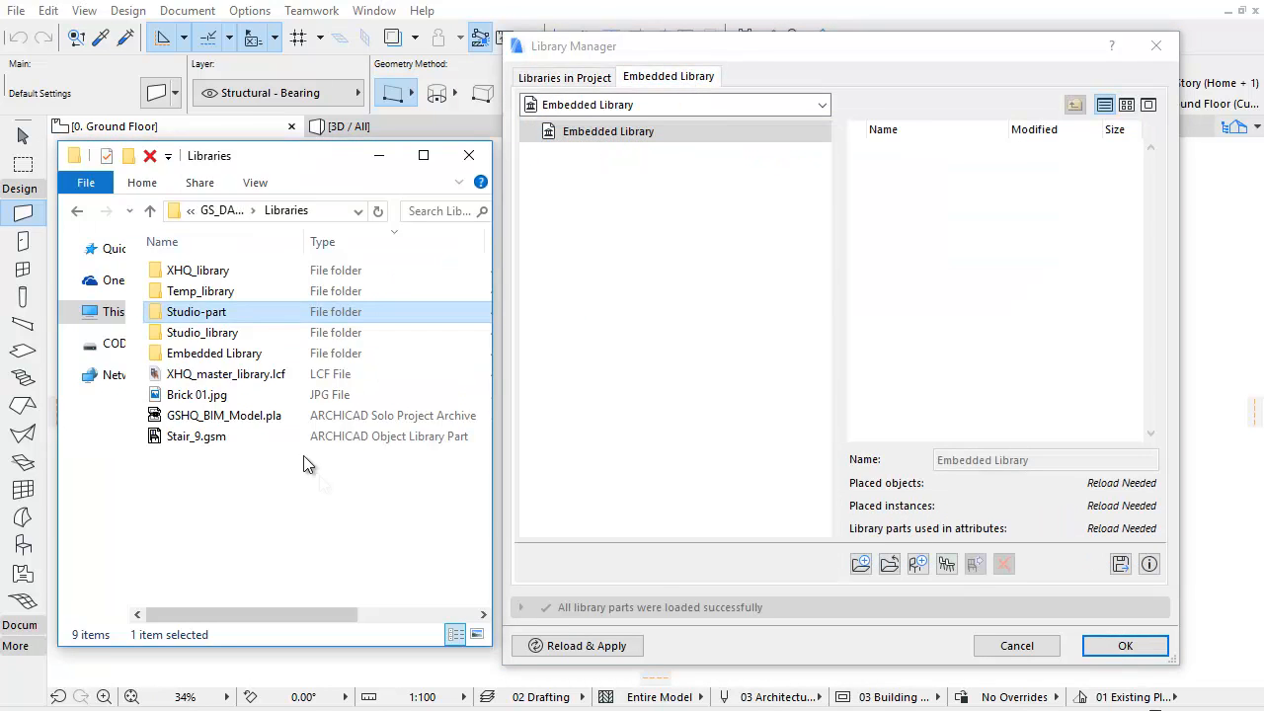
Step: Embed the 01 Objects and 03 Stairs folders from Embedded Library > GSM into the project
double_click(215, 352)
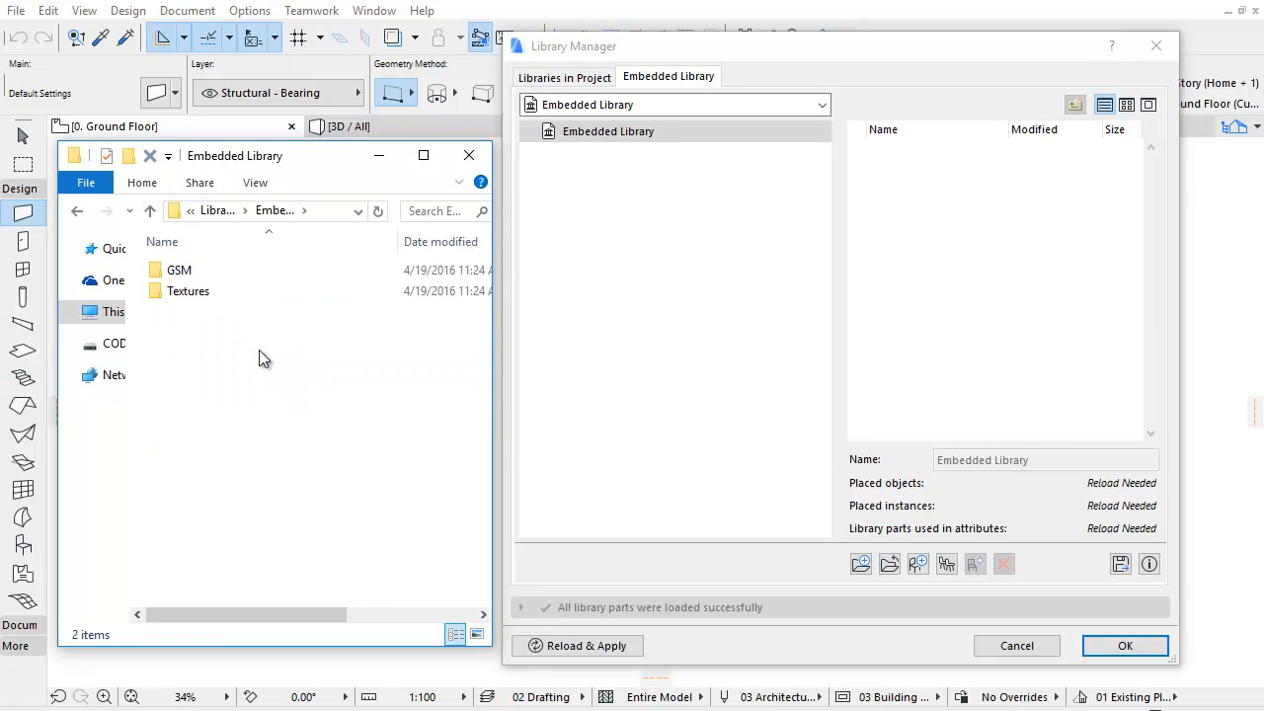
double_click(178, 269)
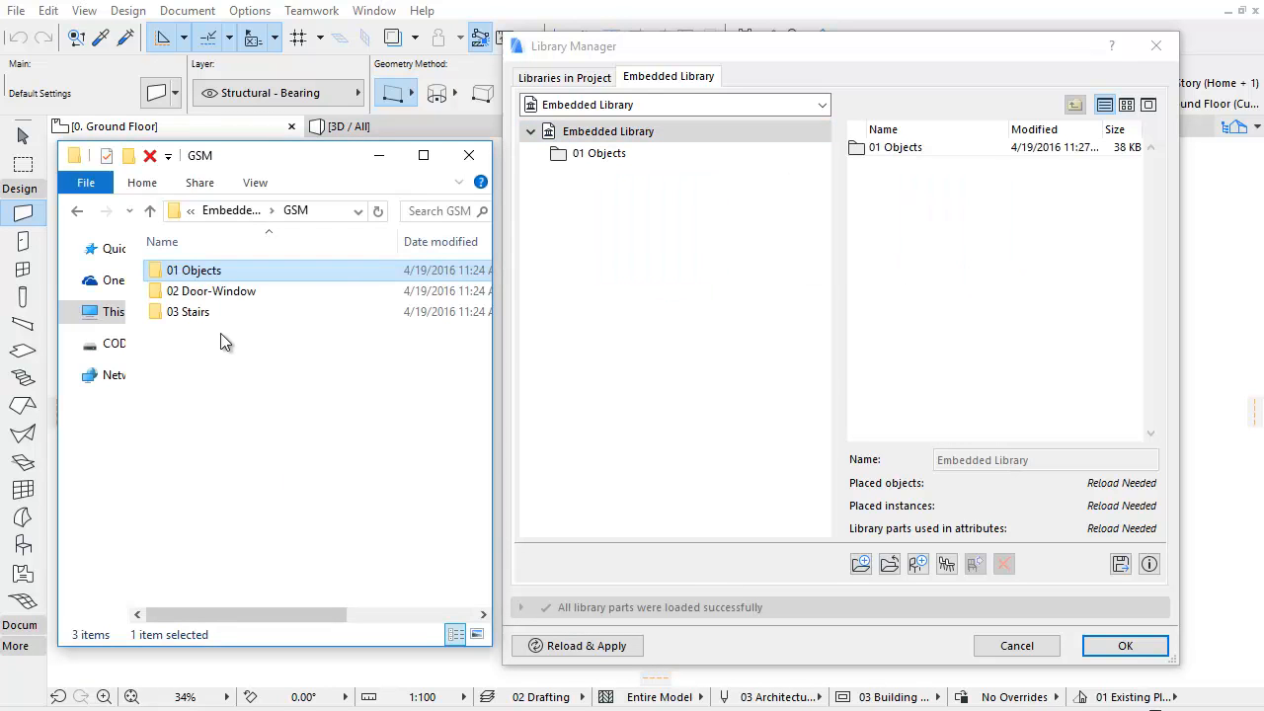
drag(188, 313, 622, 280)
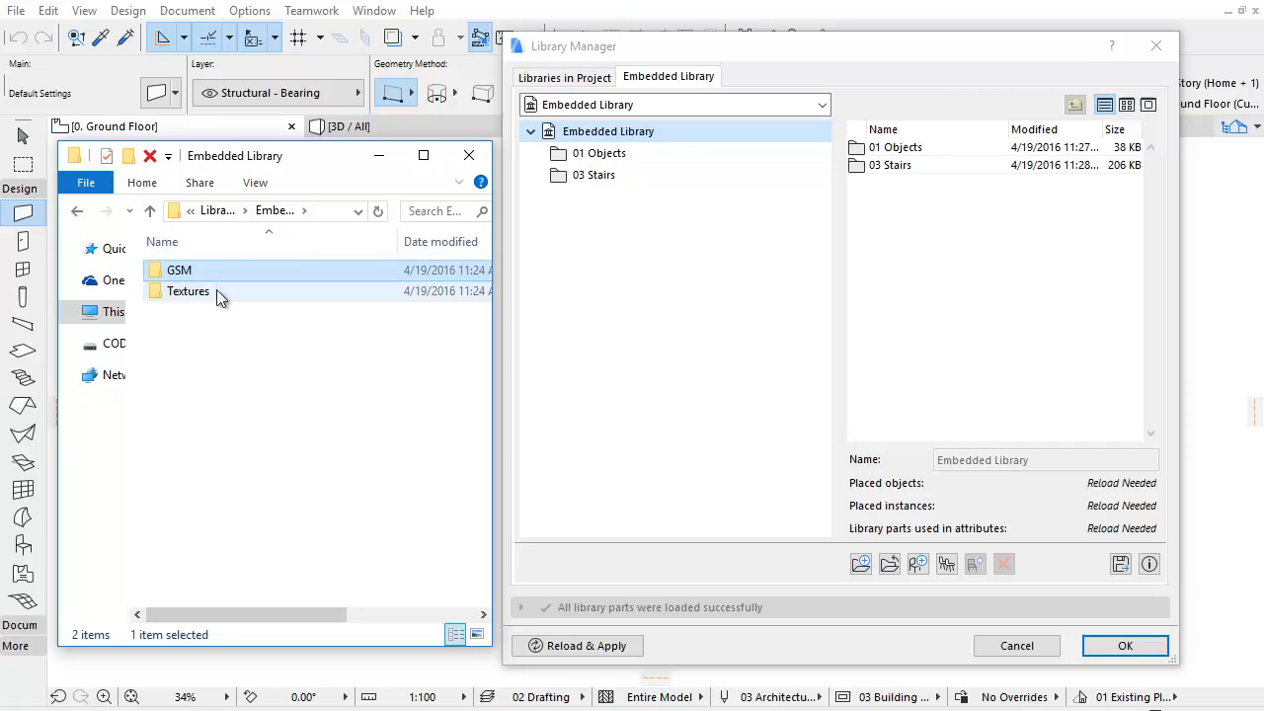
Step: Select all five images in Textures > Concrete for adding
double_click(188, 290)
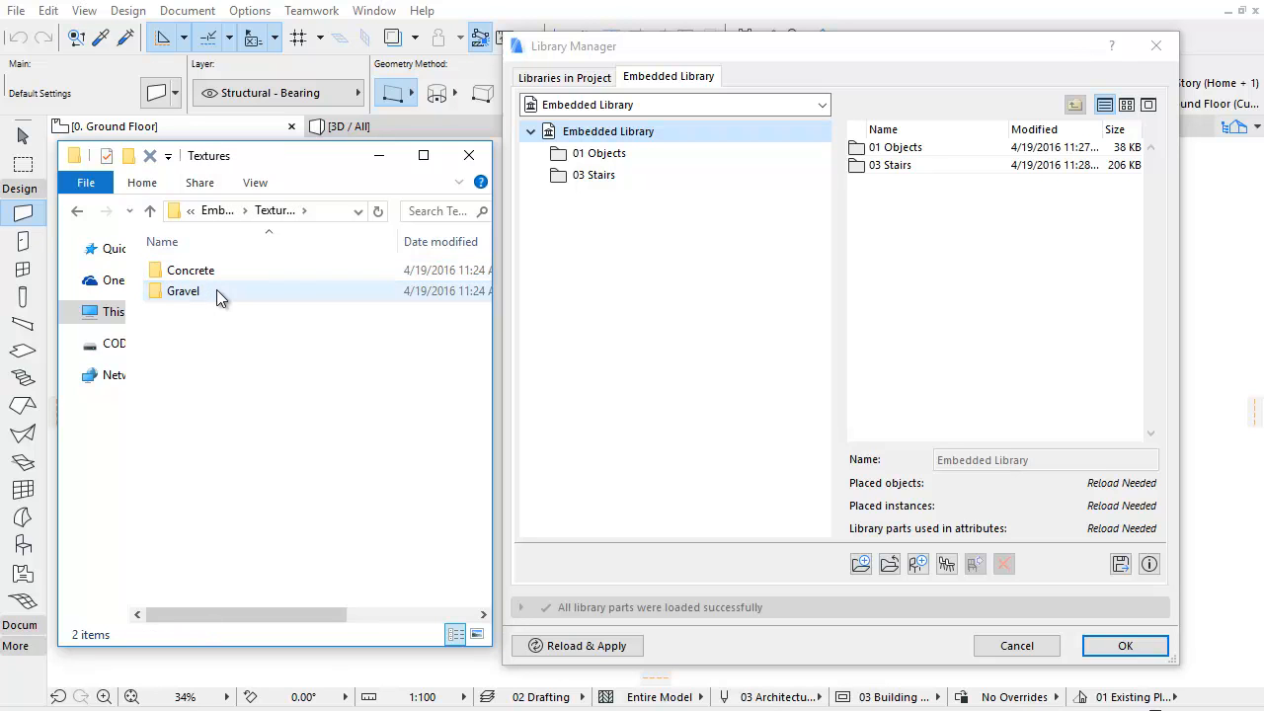
double_click(190, 268)
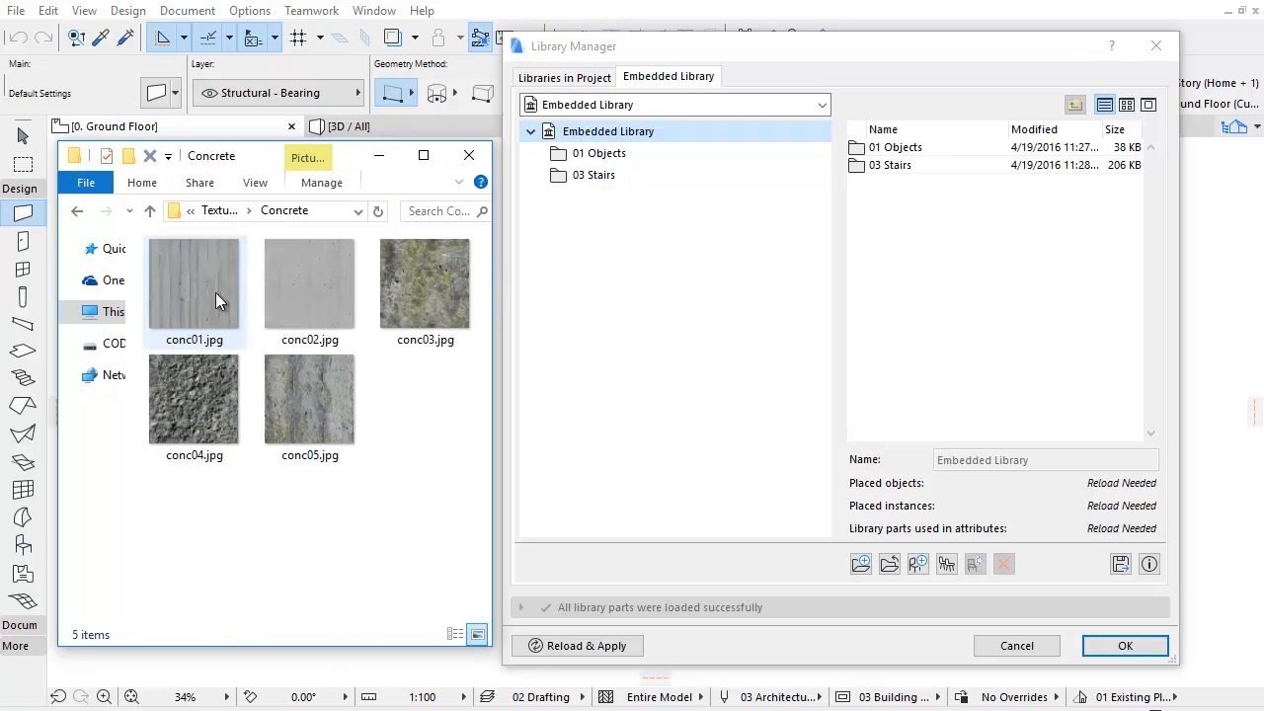
key(ctrl+a)
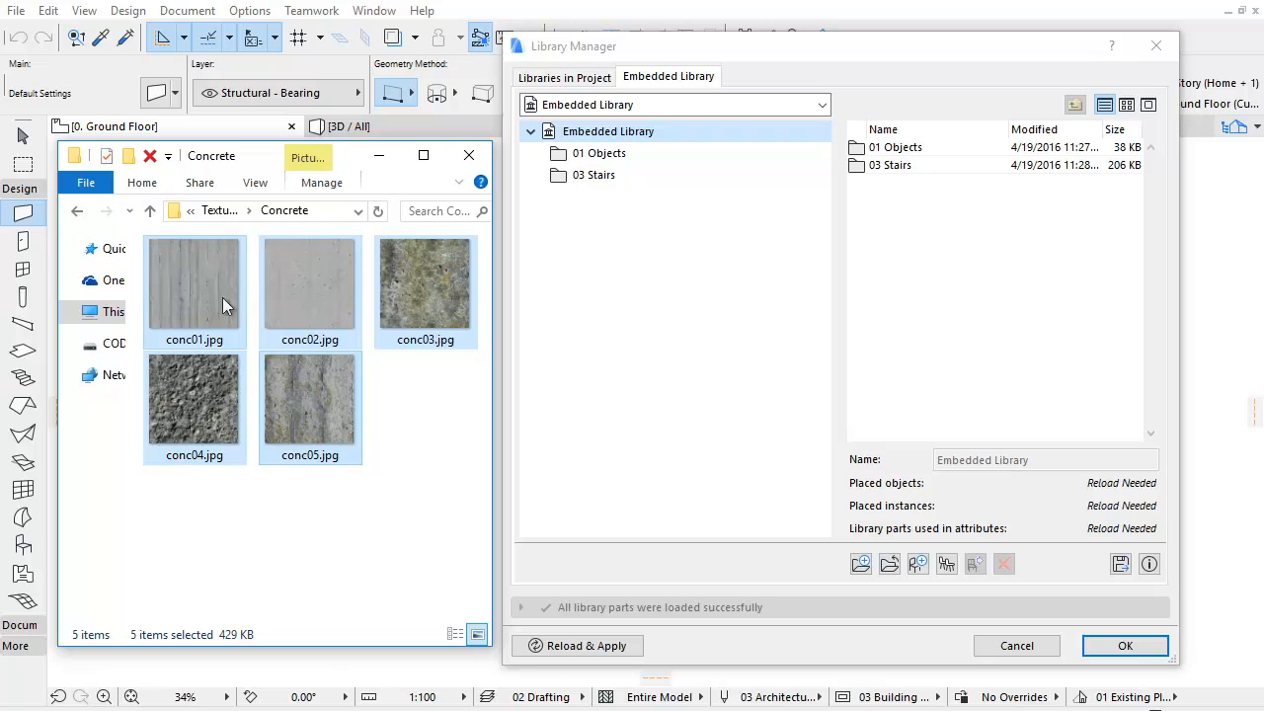